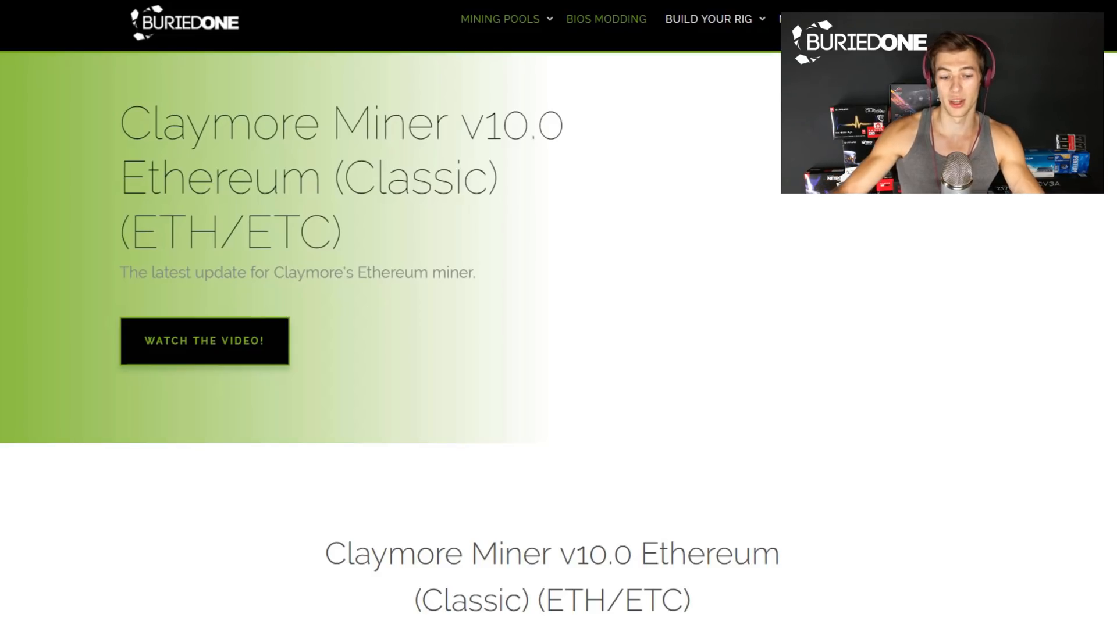
Step: Scroll the BuriedOne Claymore Miner v10.0 page down to its Original and Pre-made download links
{"action": "scroll", "scroll_direction": "down", "scroll_amount": 3}
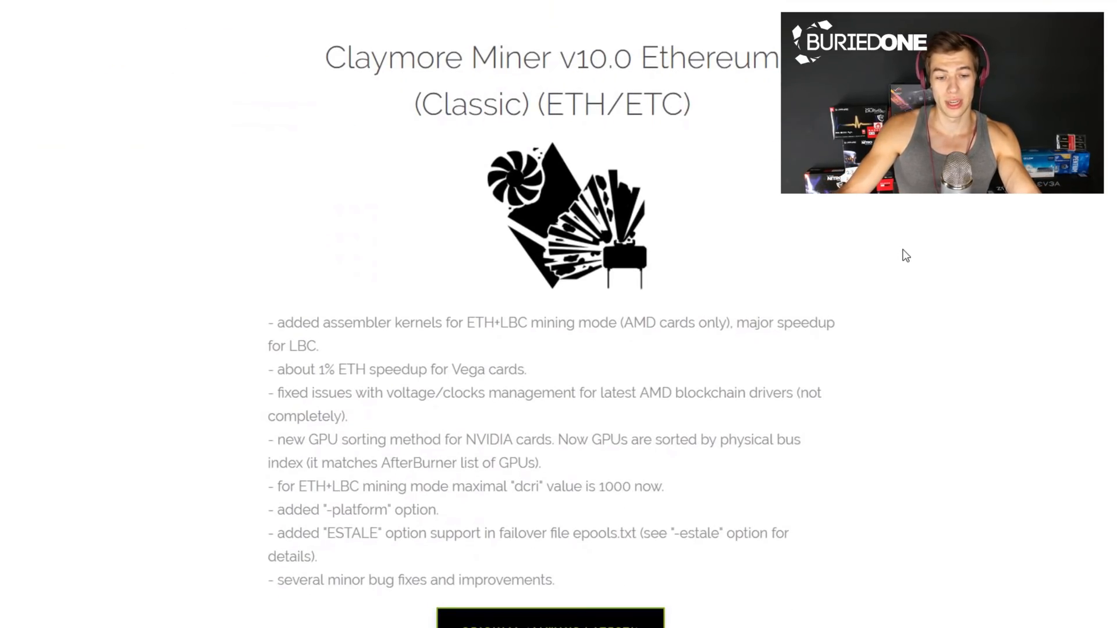
{"action": "scroll", "scroll_direction": "down", "scroll_amount": 3}
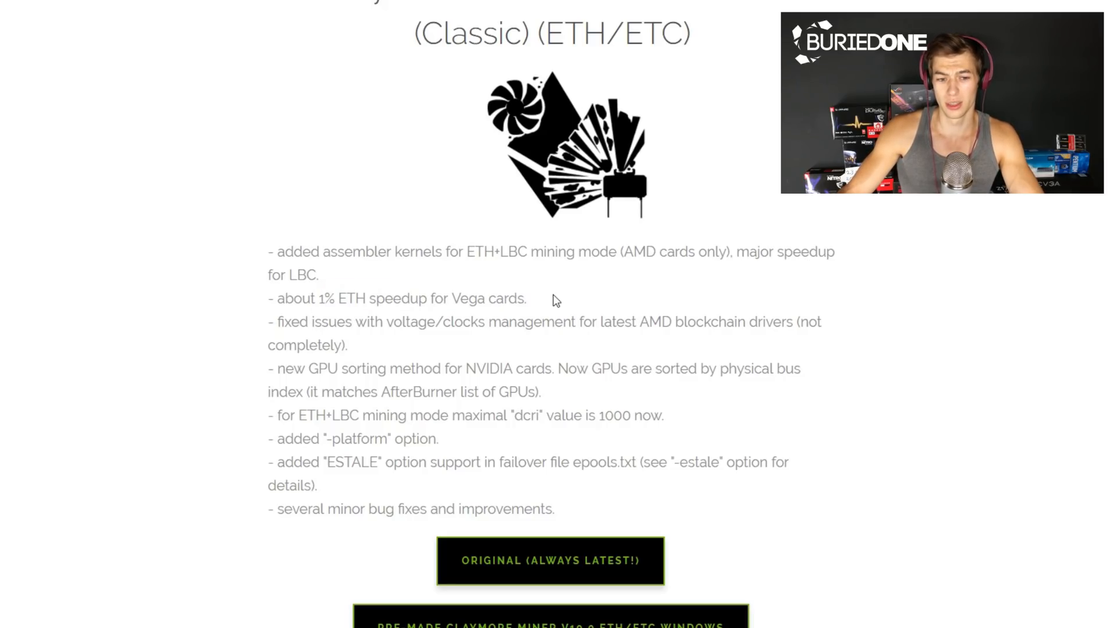
{"action": "mouse_move", "coordinate": [555, 281]}
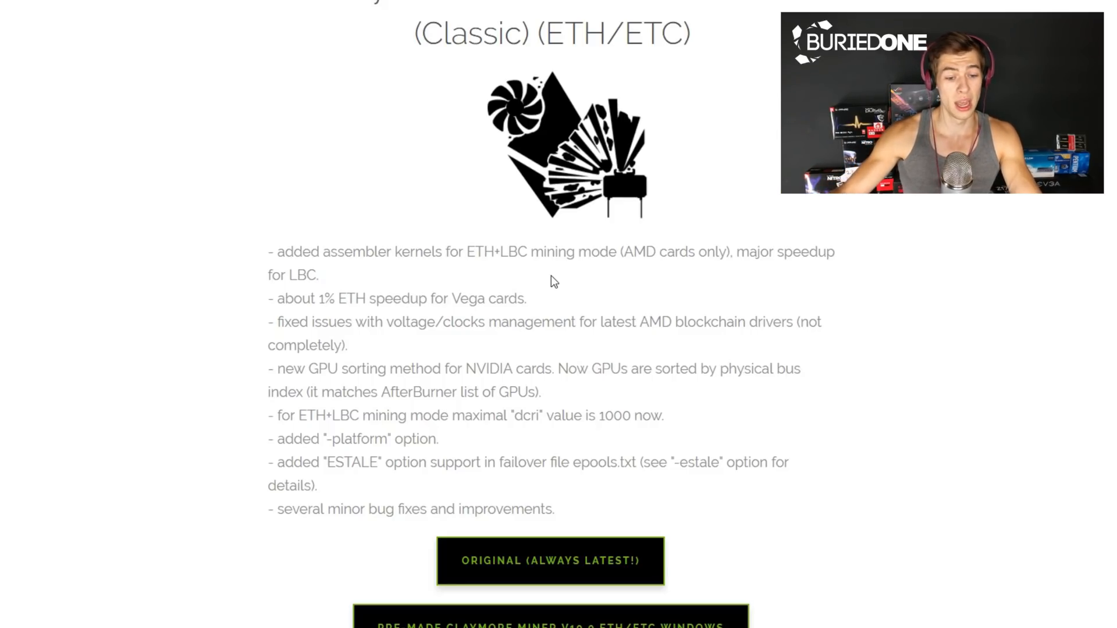
{"action": "scroll", "scroll_direction": "down", "scroll_amount": 3}
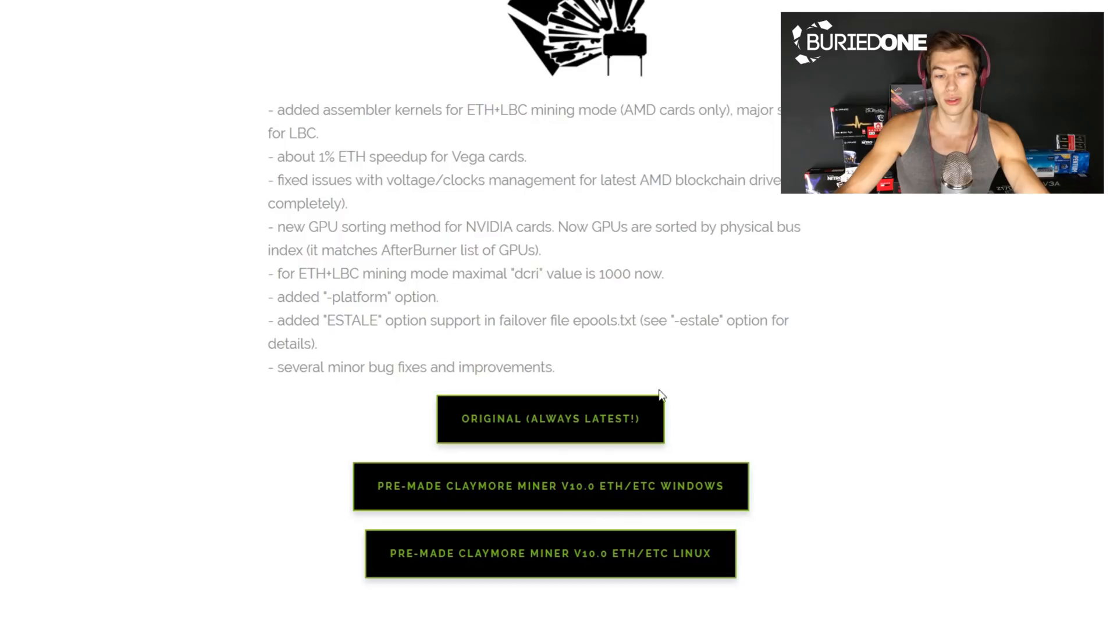
{"action": "mouse_move", "coordinate": [625, 426]}
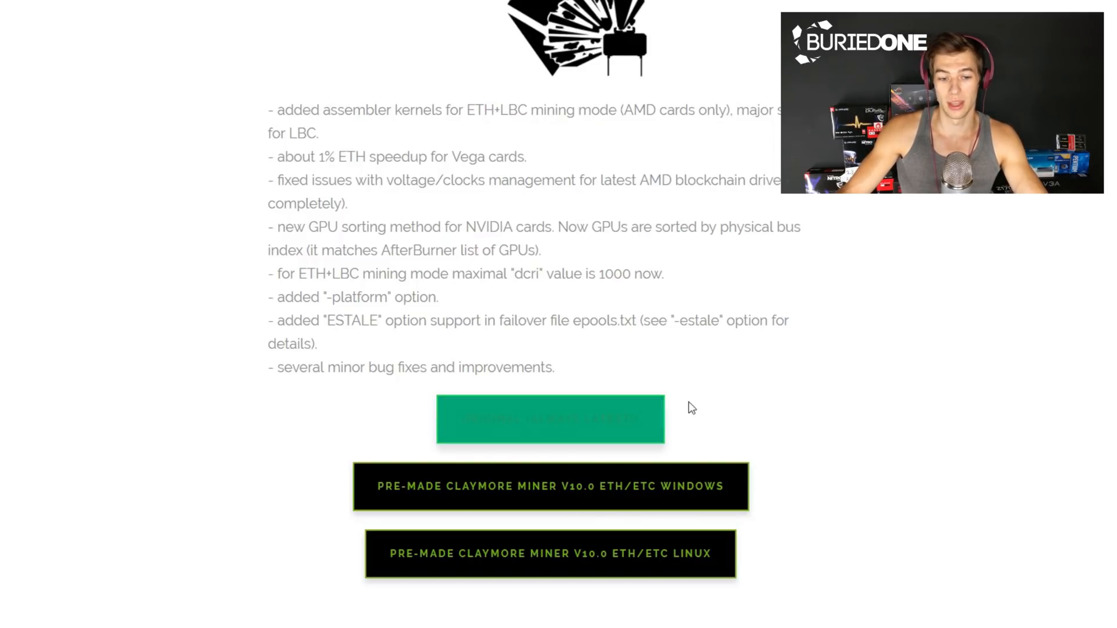
{"action": "scroll", "scroll_direction": "down", "scroll_amount": 3}
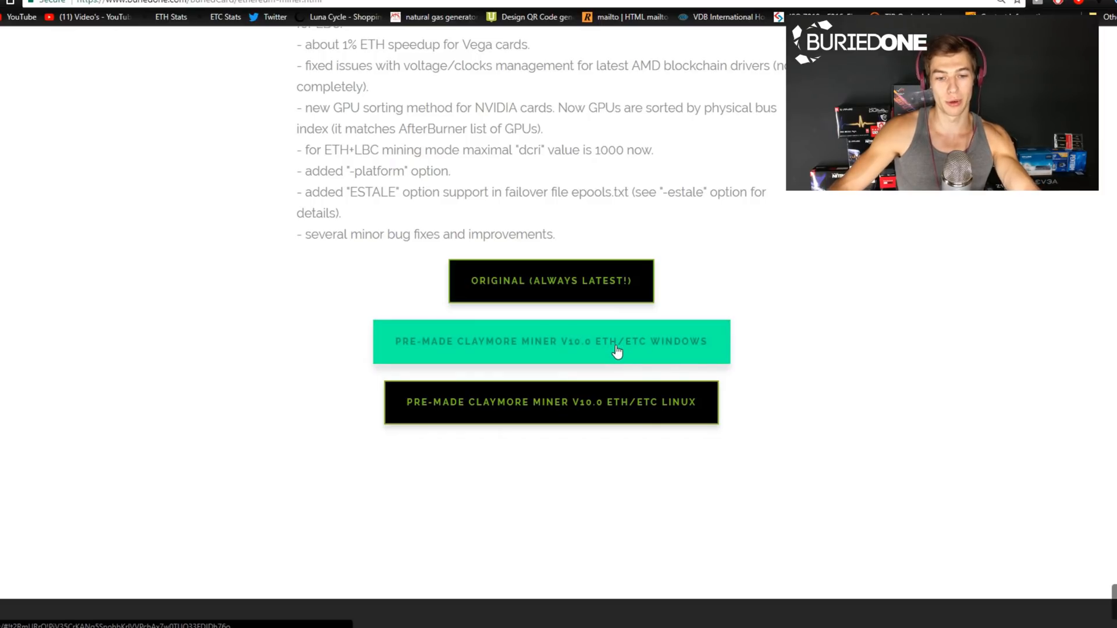
Step: Download the Pre-made Claymore Miner v10.0 ETH/ETC Windows package and extract its folder to the desktop
{"action": "left_click", "coordinate": [551, 342]}
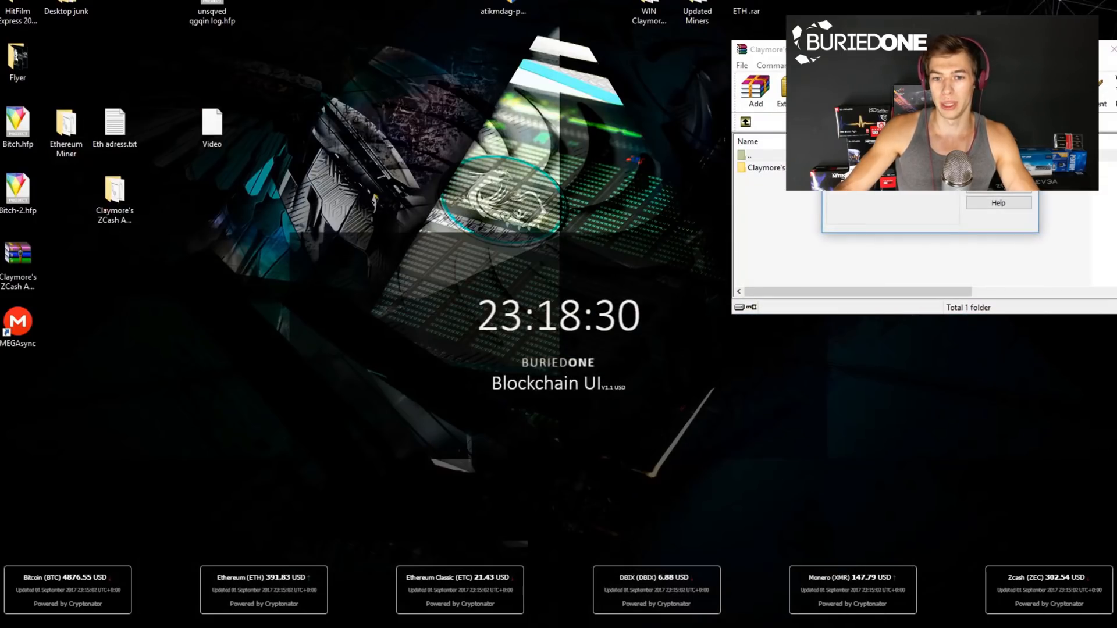
{"action": "left_click", "coordinate": [768, 168]}
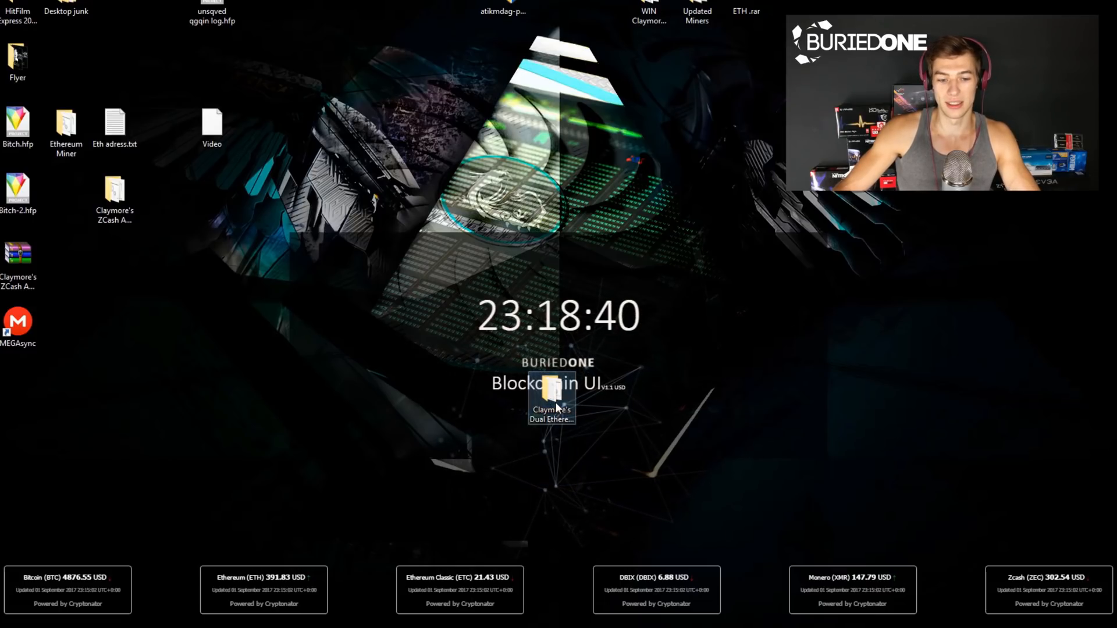
Step: Open Start Miner 4-8GB ETH.bat in Notepad from the extracted folder, declining SmartScreen's run prompt
{"action": "double_click", "coordinate": [551, 396]}
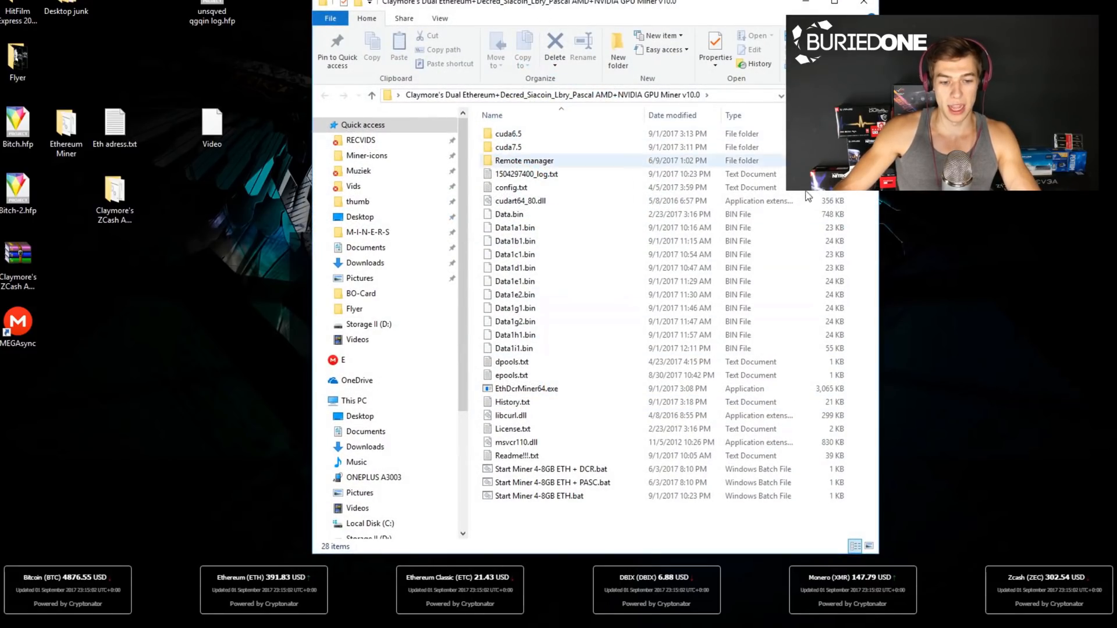
{"action": "left_click", "coordinate": [511, 416]}
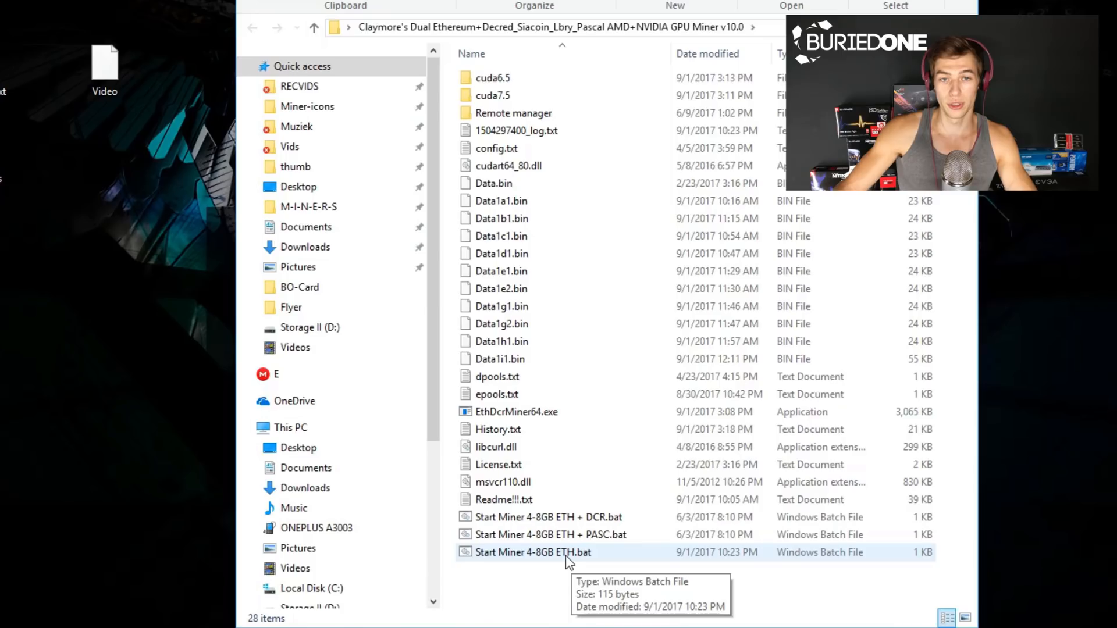
{"action": "left_click", "coordinate": [533, 552]}
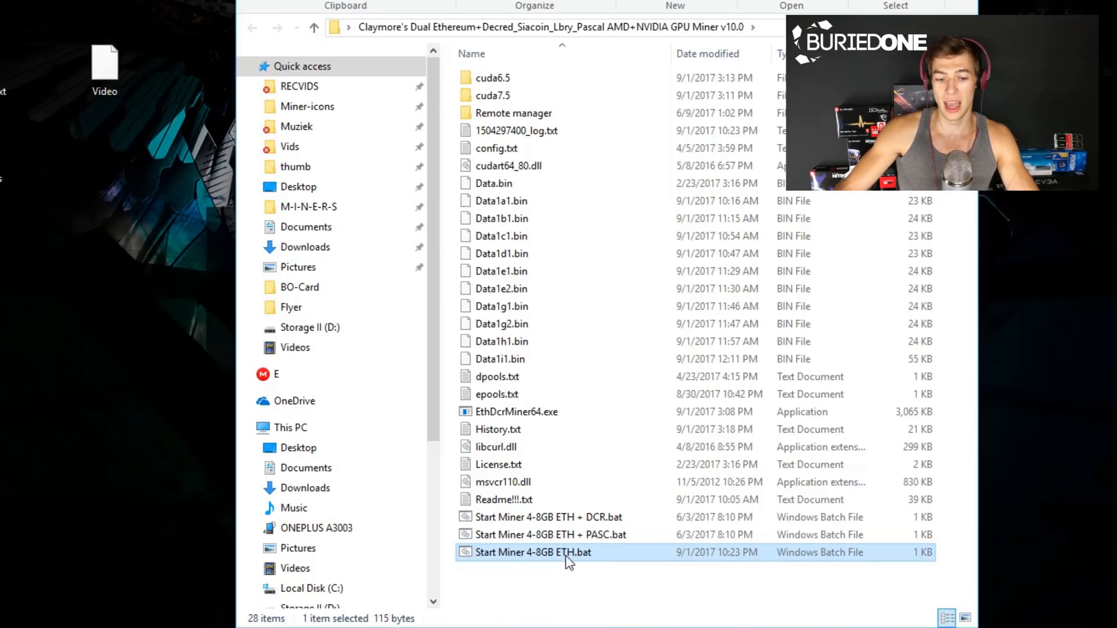
{"action": "right_click", "coordinate": [531, 552]}
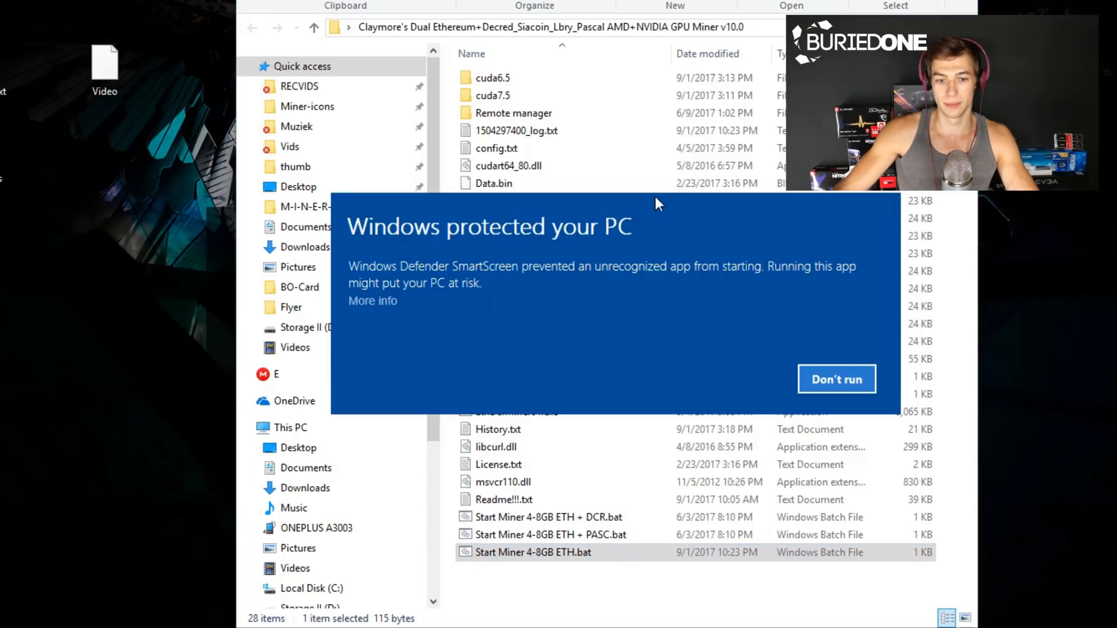
{"action": "left_click", "coordinate": [371, 300]}
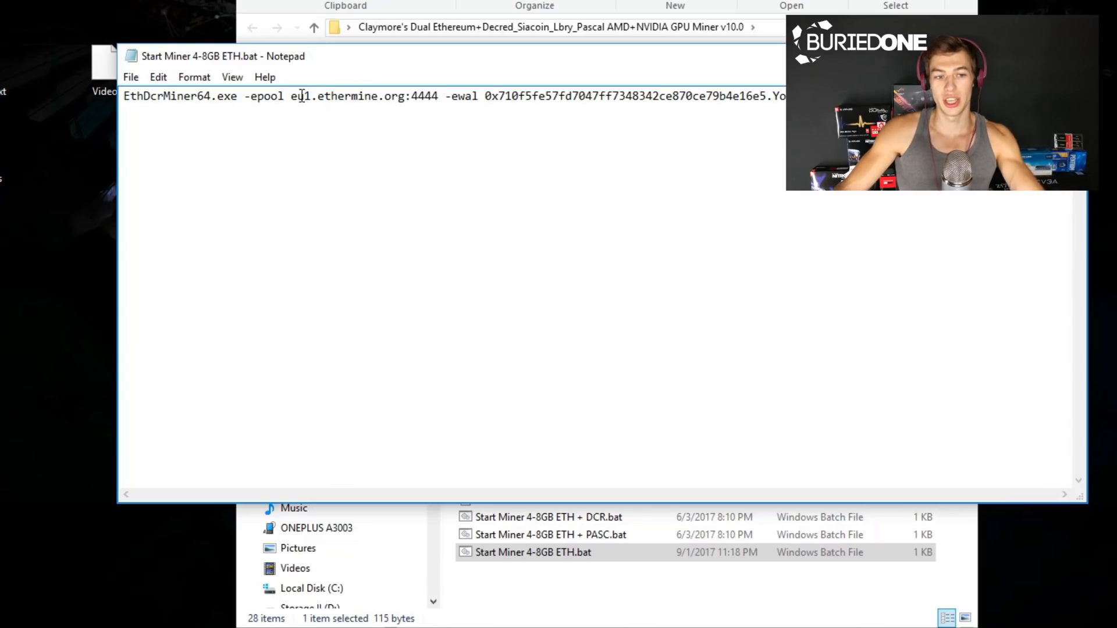
Step: Check the wallet and pool text and change the worker name from YourMiner to testminer
{"action": "double_click", "coordinate": [299, 96]}
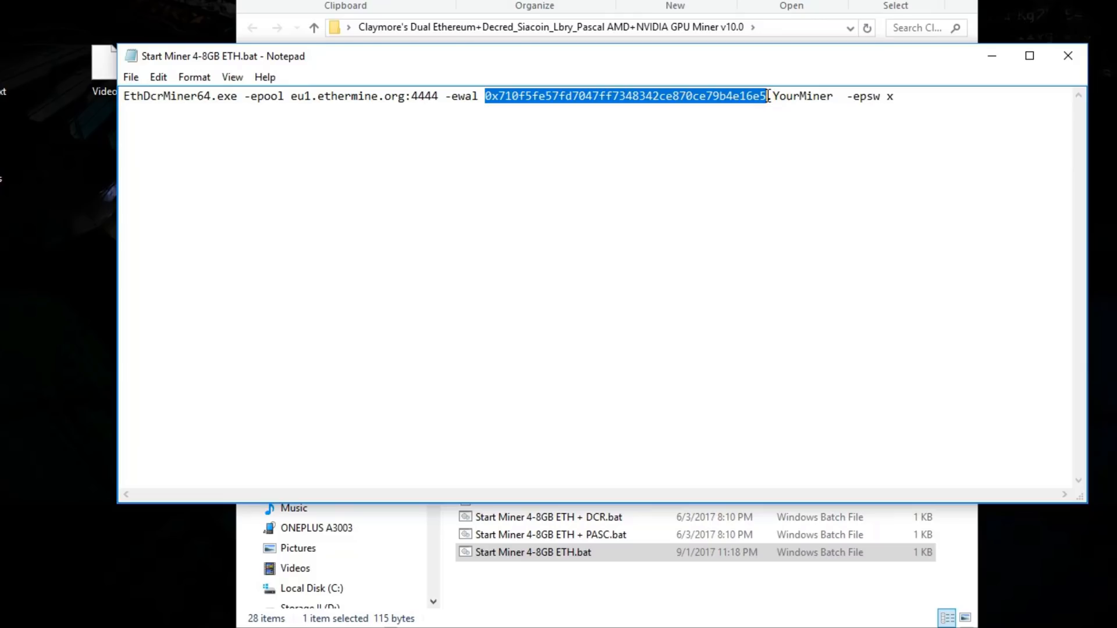
{"action": "double_click", "coordinate": [800, 95]}
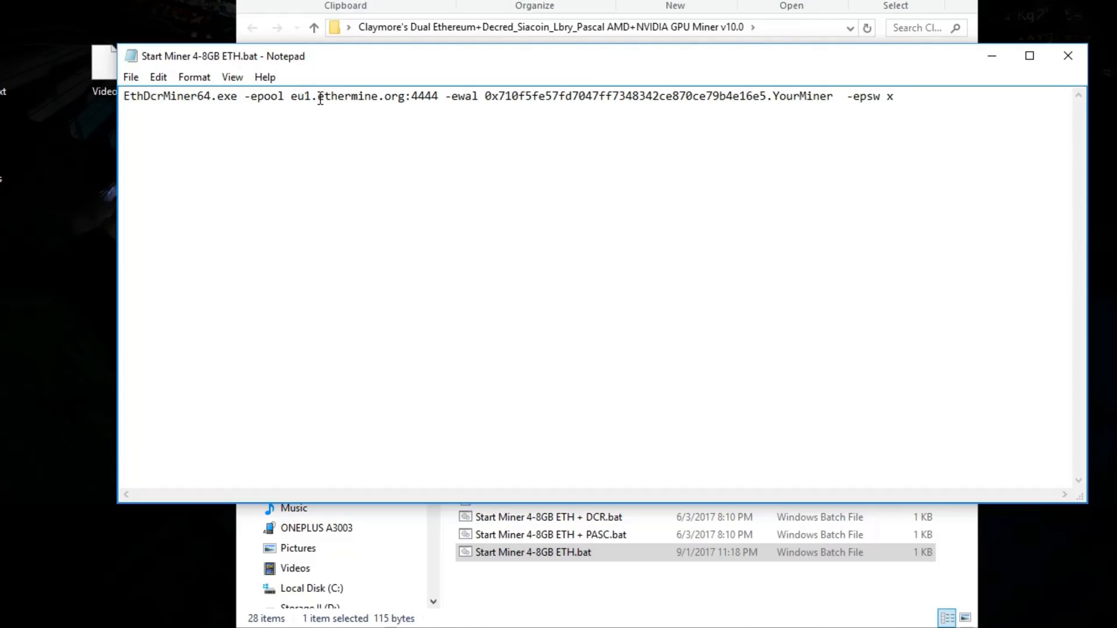
{"action": "double_click", "coordinate": [294, 96]}
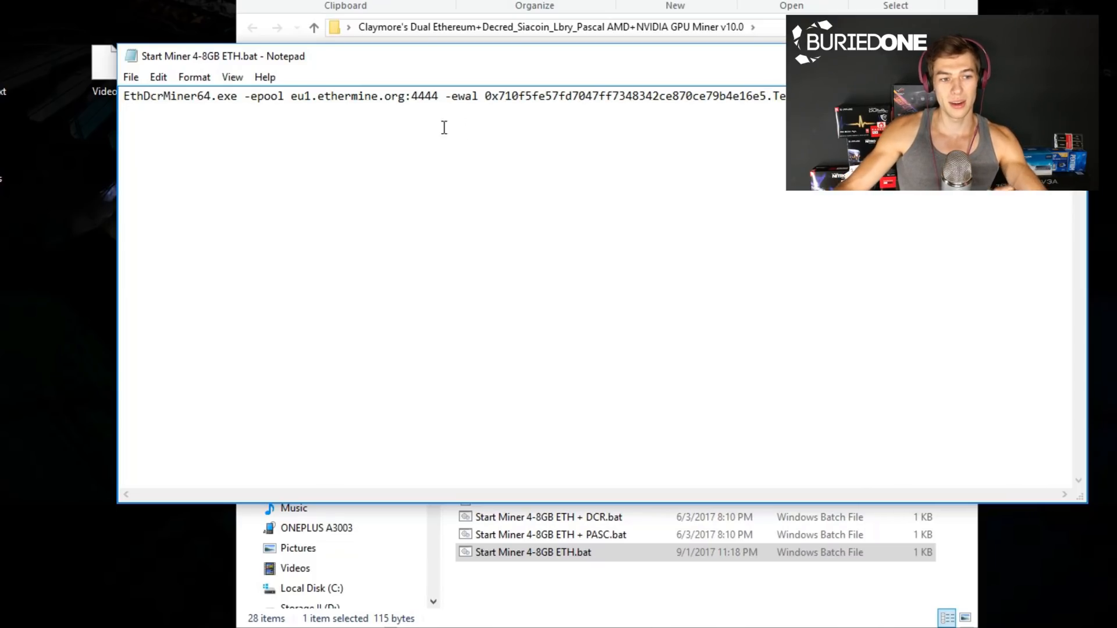
{"action": "left_click", "coordinate": [130, 77]}
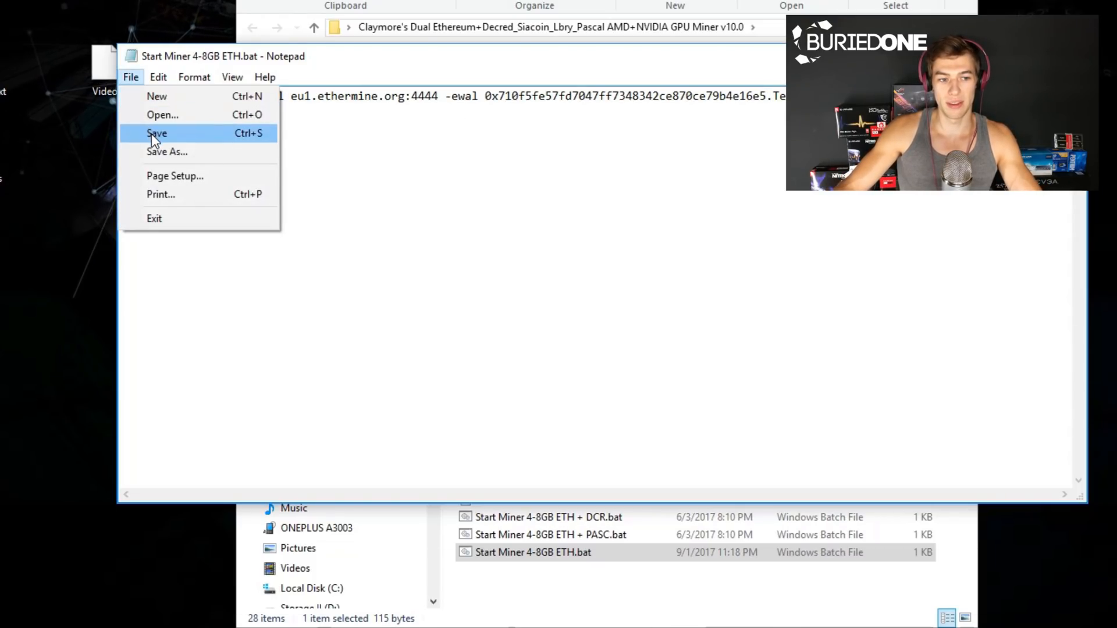
Step: Save Start Miner 4-8GB ETH.bat and launch it so the miner authorizes on ethermine
{"action": "left_click", "coordinate": [156, 133]}
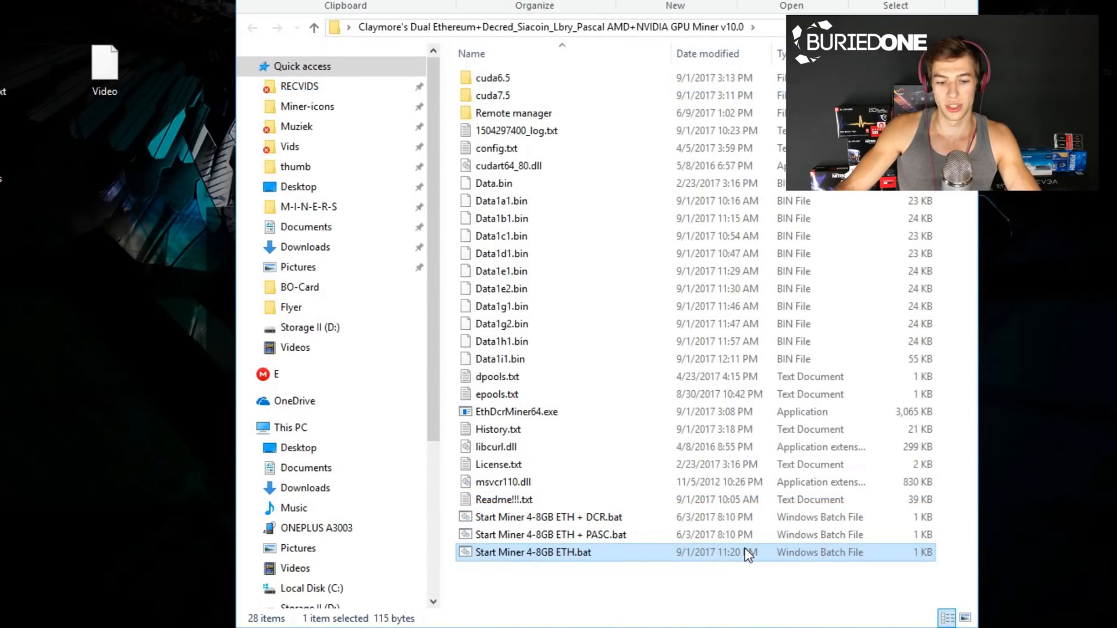
{"action": "double_click", "coordinate": [533, 552]}
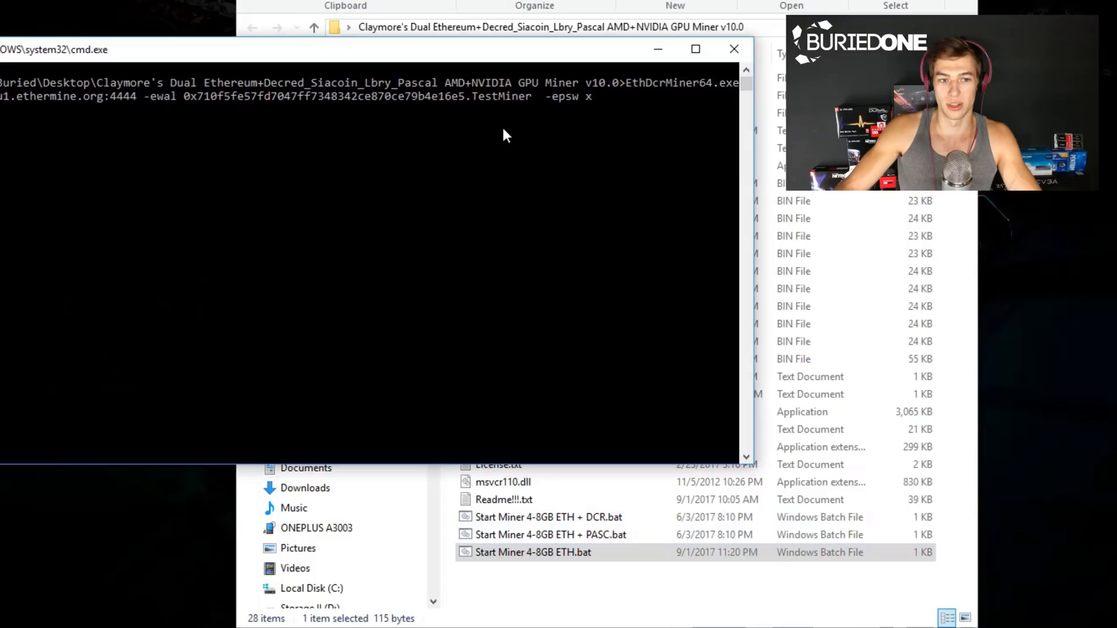
{"action": "key", "text": "enter"}
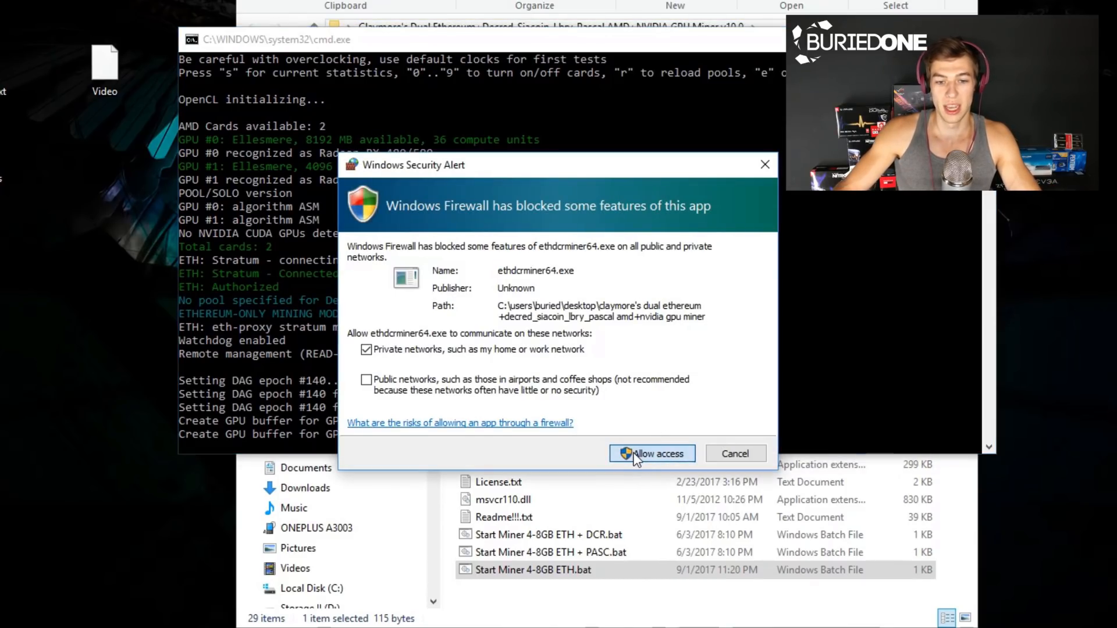
Step: Allow the miner access through Windows Firewall so it builds DAG epoch 140 for both GPUs
{"action": "left_click", "coordinate": [650, 453]}
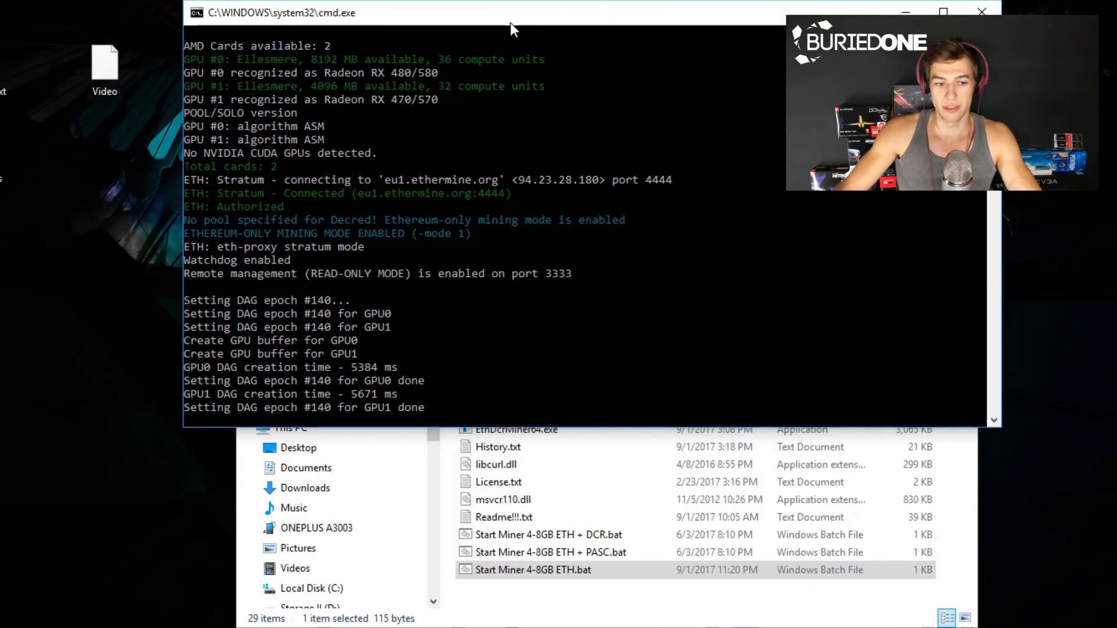
{"action": "mouse_move", "coordinate": [749, 137]}
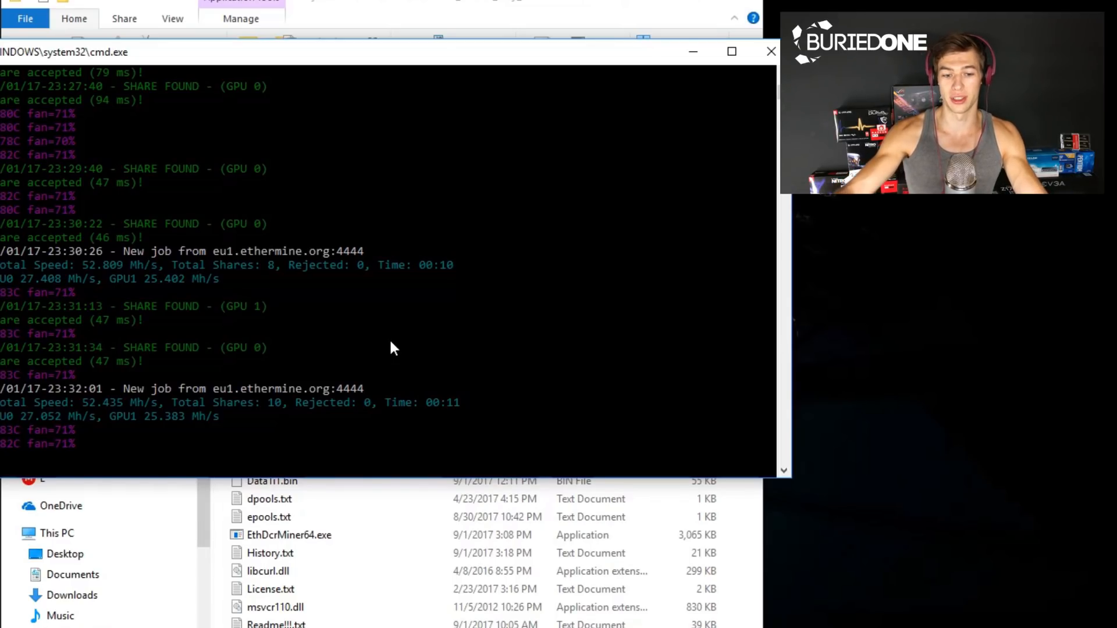
{"action": "mouse_move", "coordinate": [390, 363]}
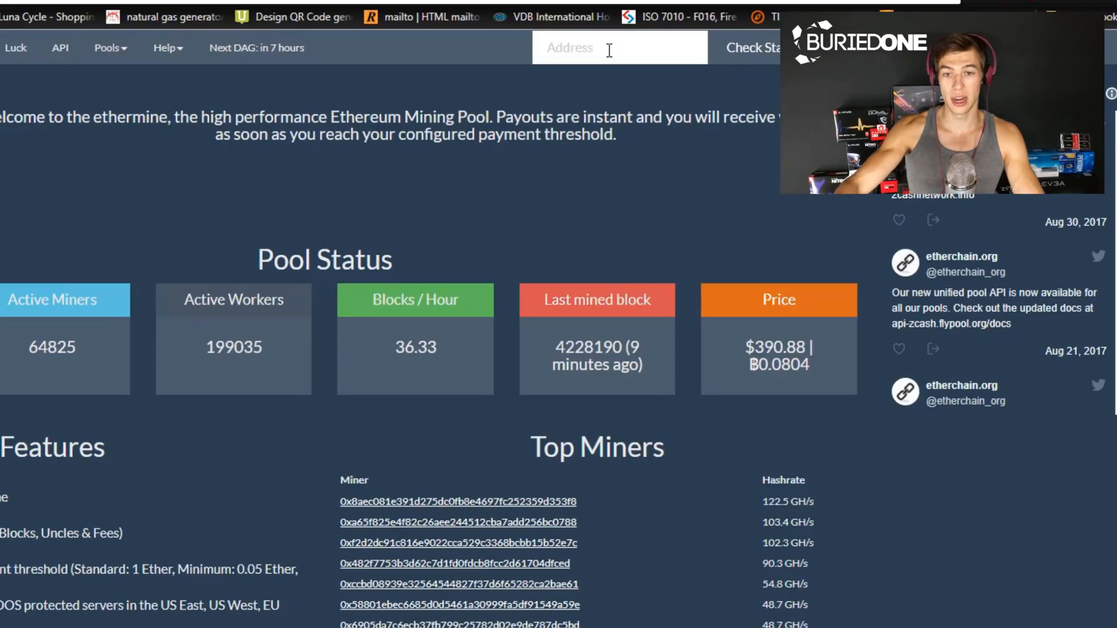
{"action": "type", "text": "0x710f5fe57fd7047ff734"}
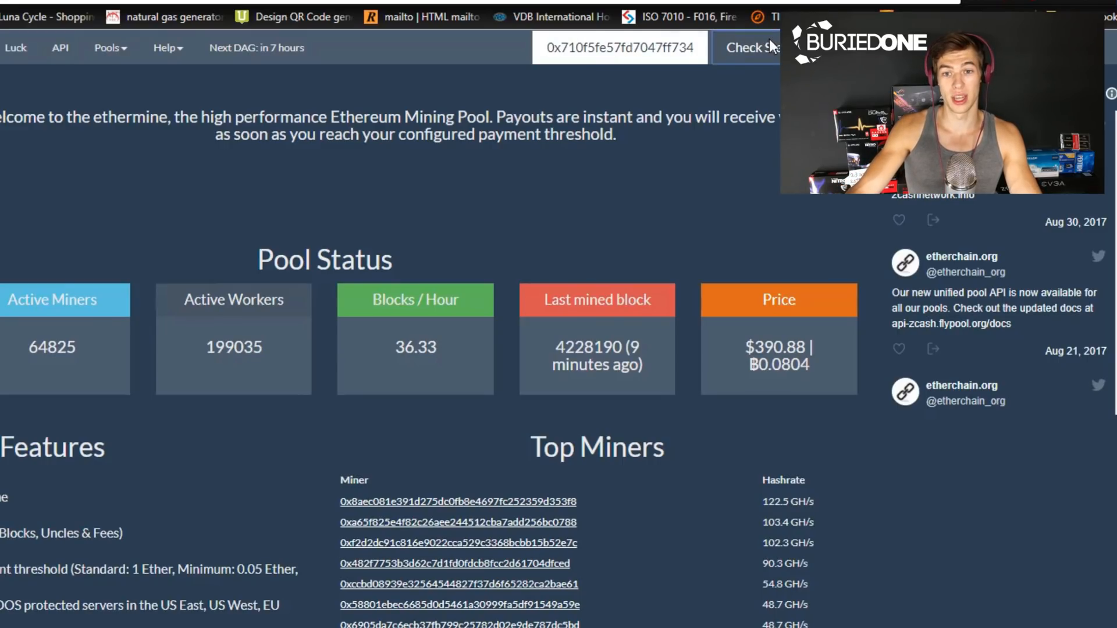
{"action": "left_click", "coordinate": [749, 48]}
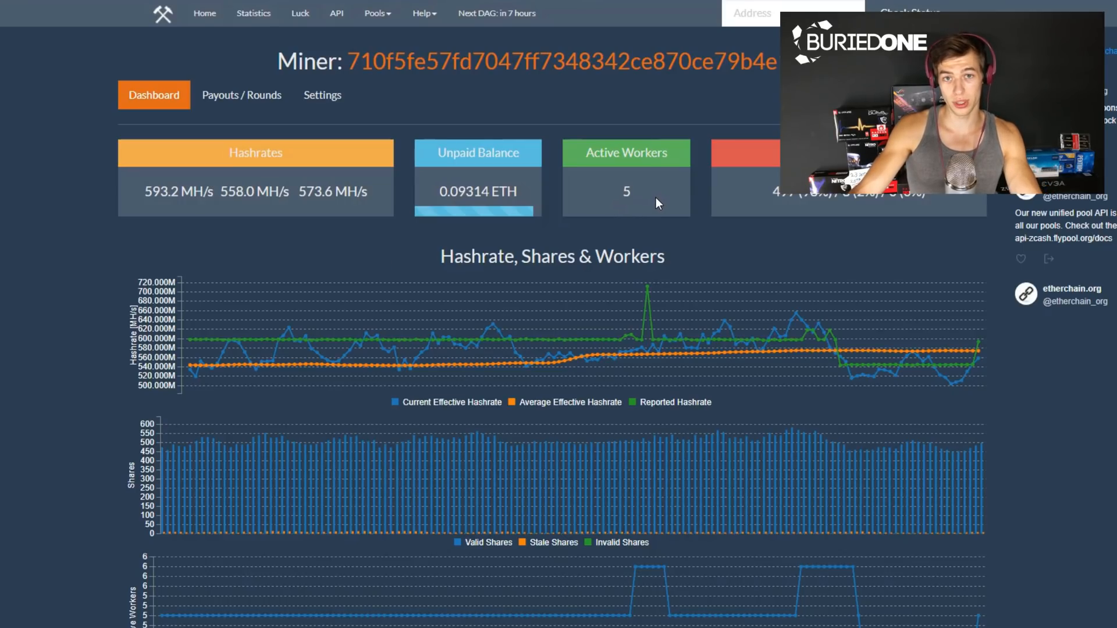
{"action": "scroll", "scroll_direction": "down", "scroll_amount": 3}
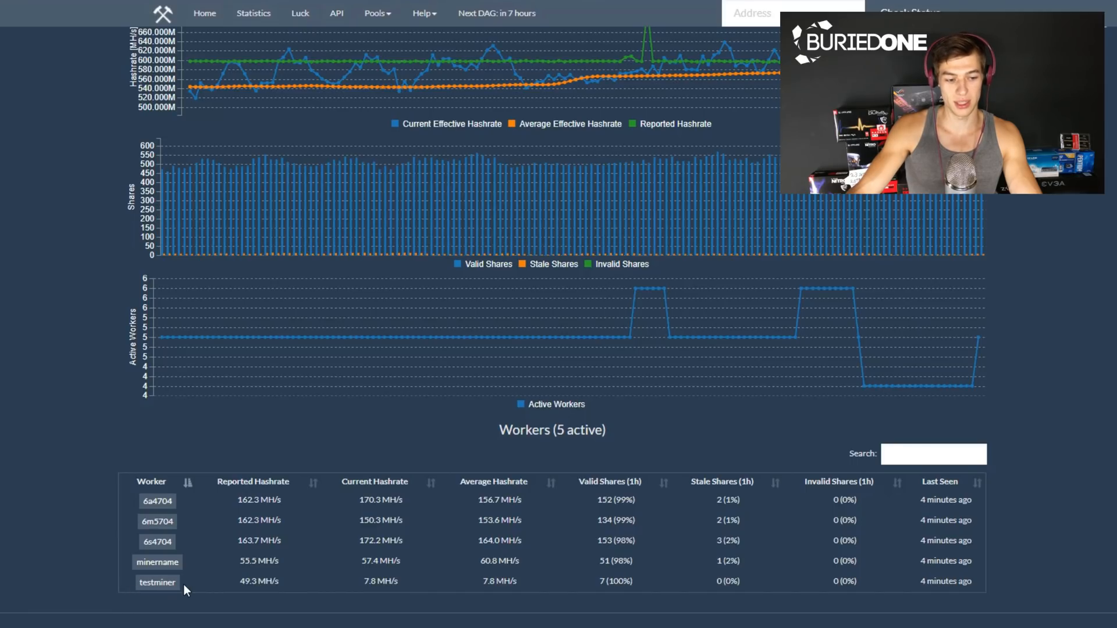
{"action": "mouse_move", "coordinate": [226, 586]}
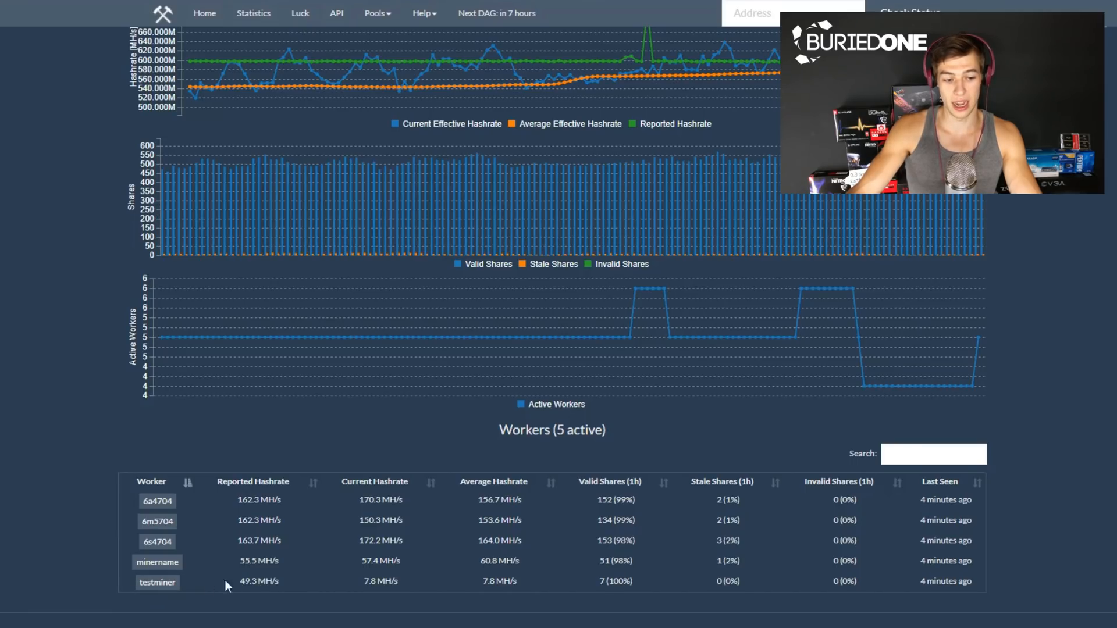
{"action": "double_click", "coordinate": [258, 580]}
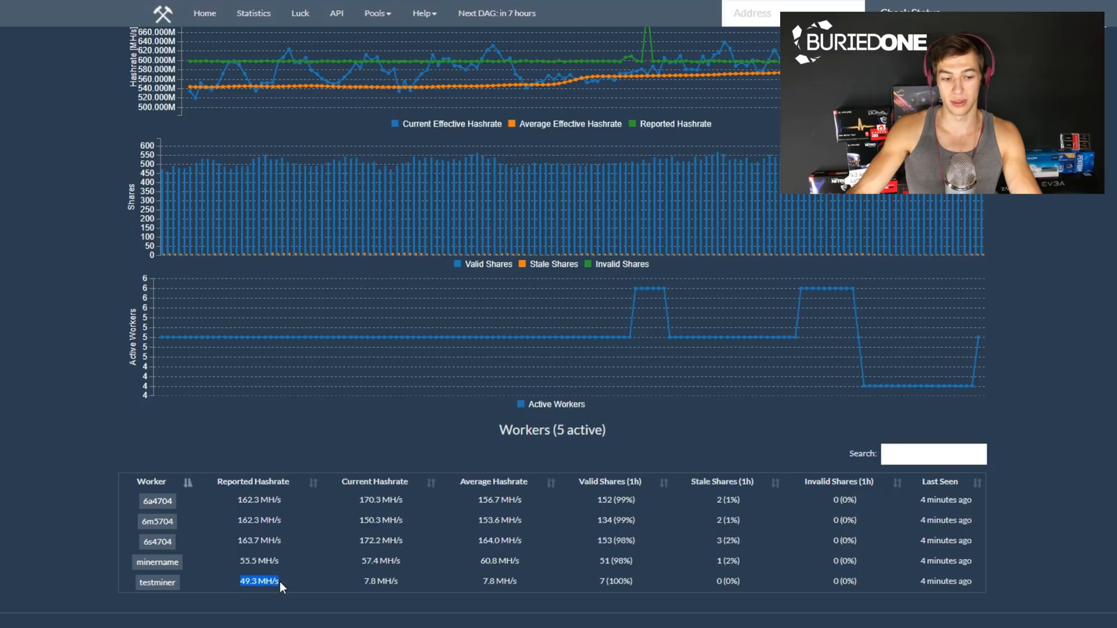